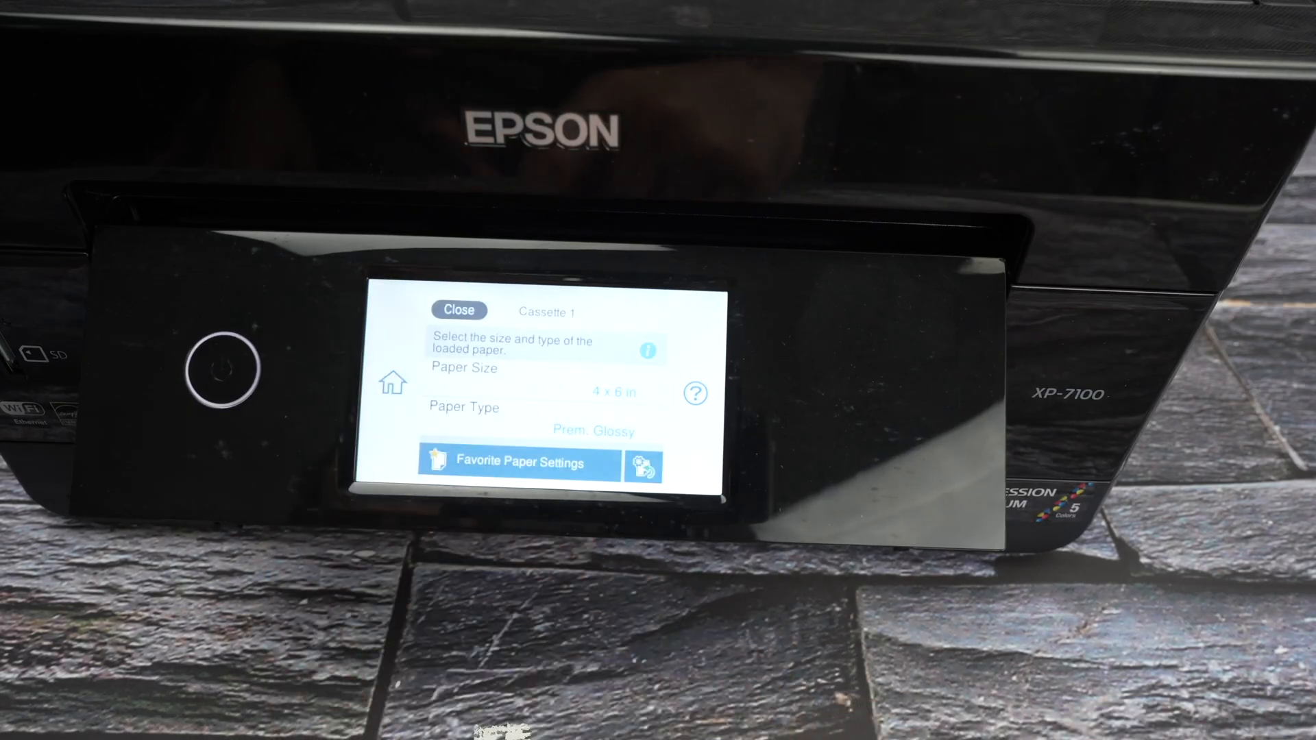
# Launch Epson iPrint from its App Store page and allow location access while using the app
pyautogui.click(458, 309)
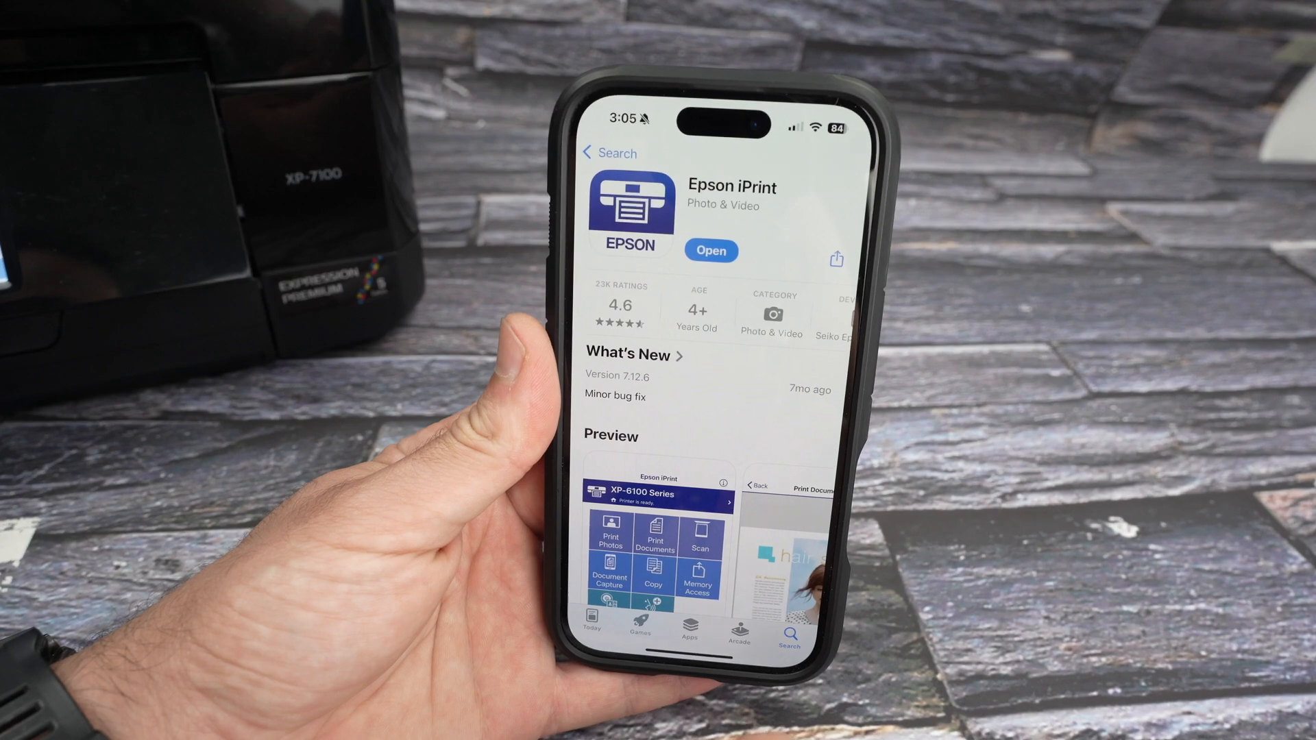
pyautogui.click(710, 249)
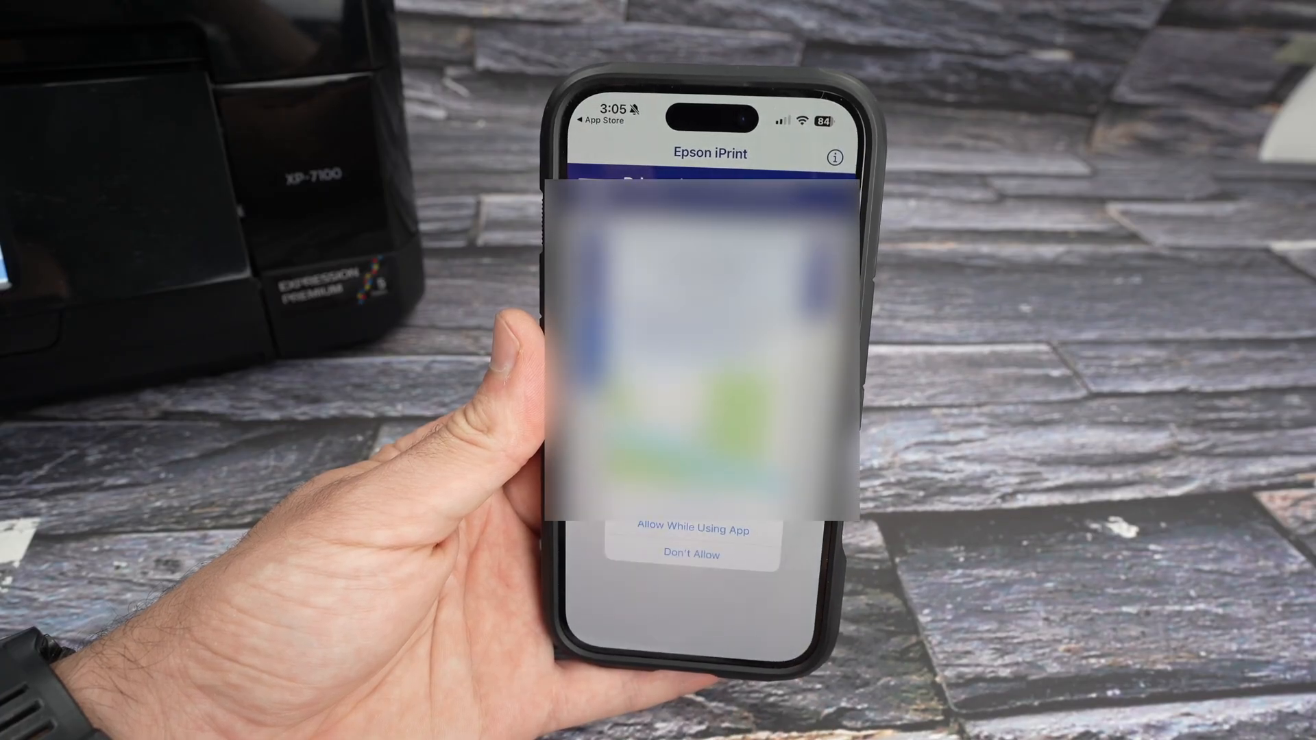
pyautogui.click(690, 529)
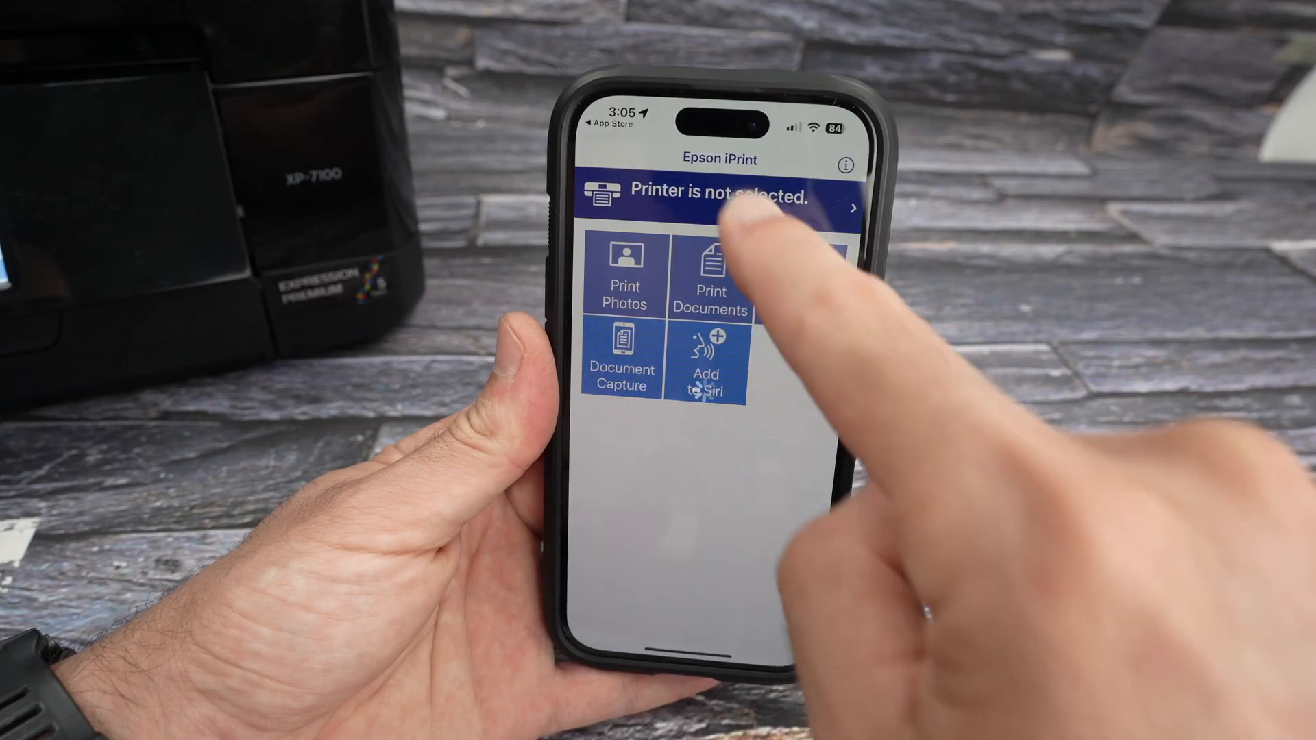
# Select the XP-7100 Series found under Local as the app's printer
pyautogui.click(719, 185)
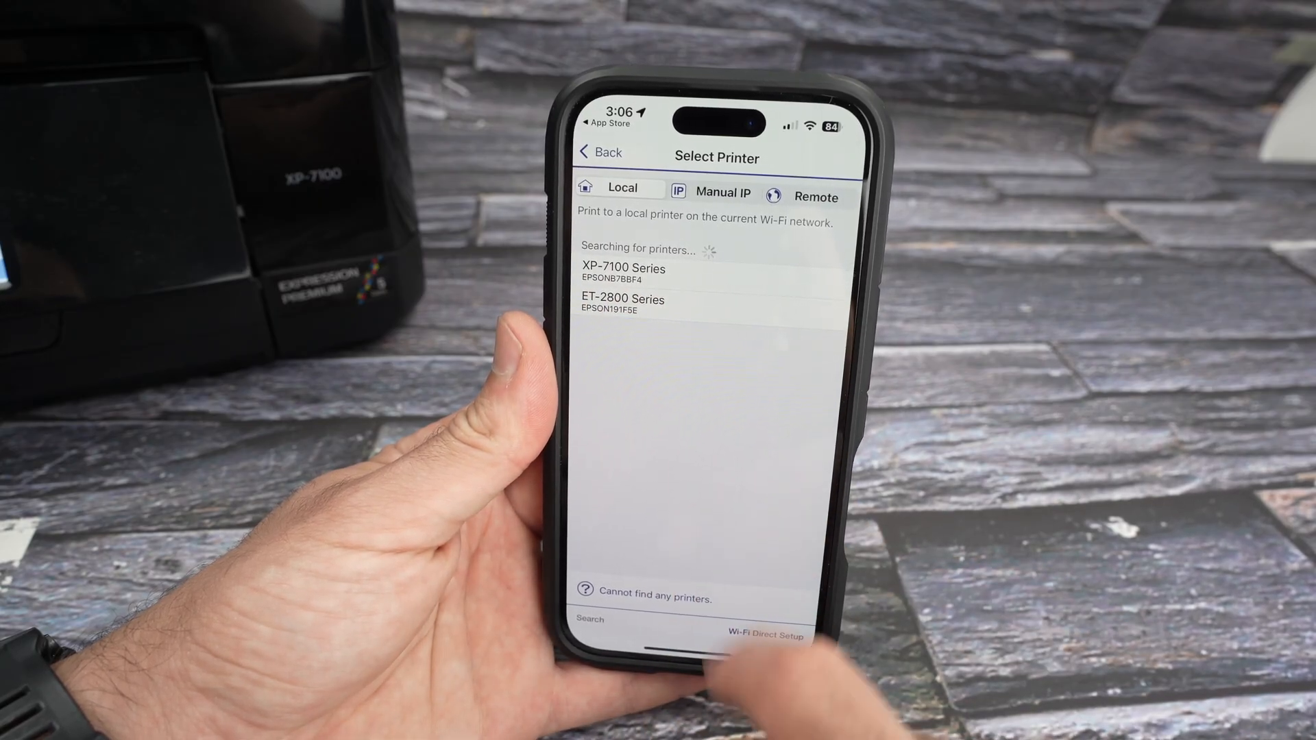
pyautogui.click(623, 273)
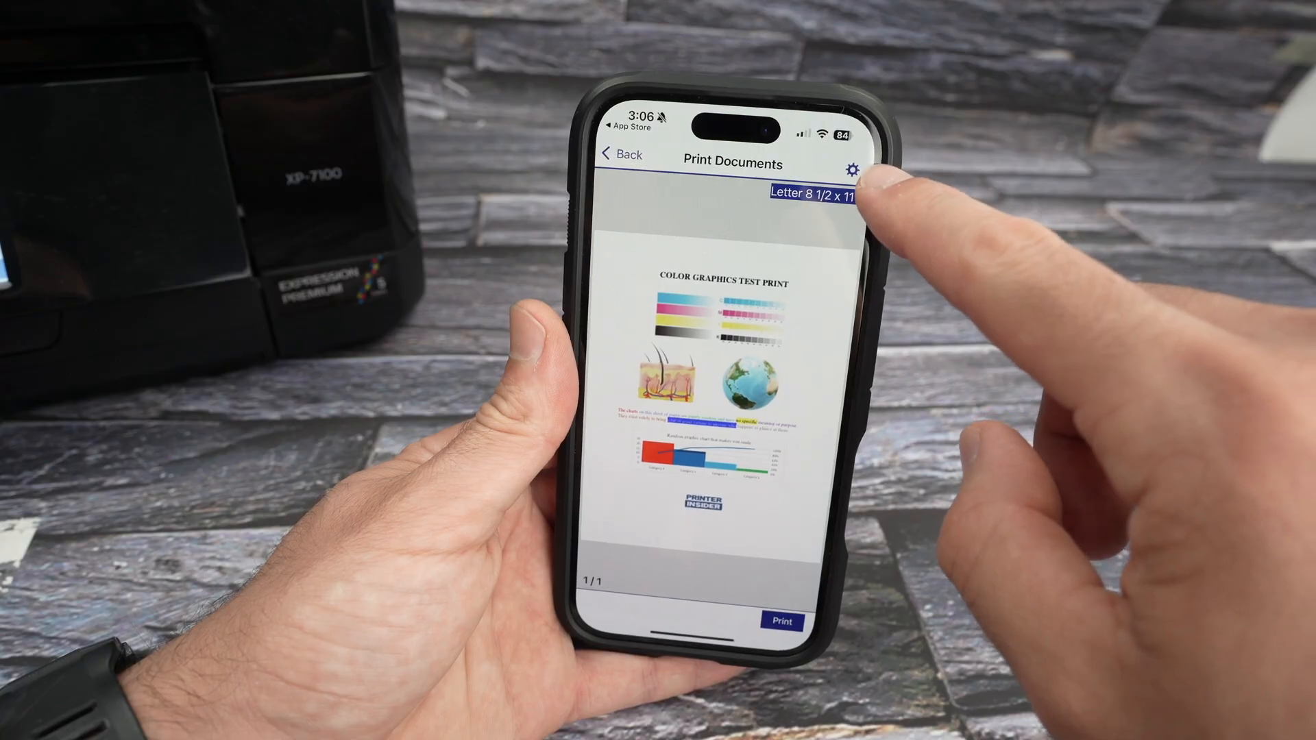
# Review the test page's print settings — 1 copy, Letter, plain paper, colour — and confirm with Done
pyautogui.click(856, 167)
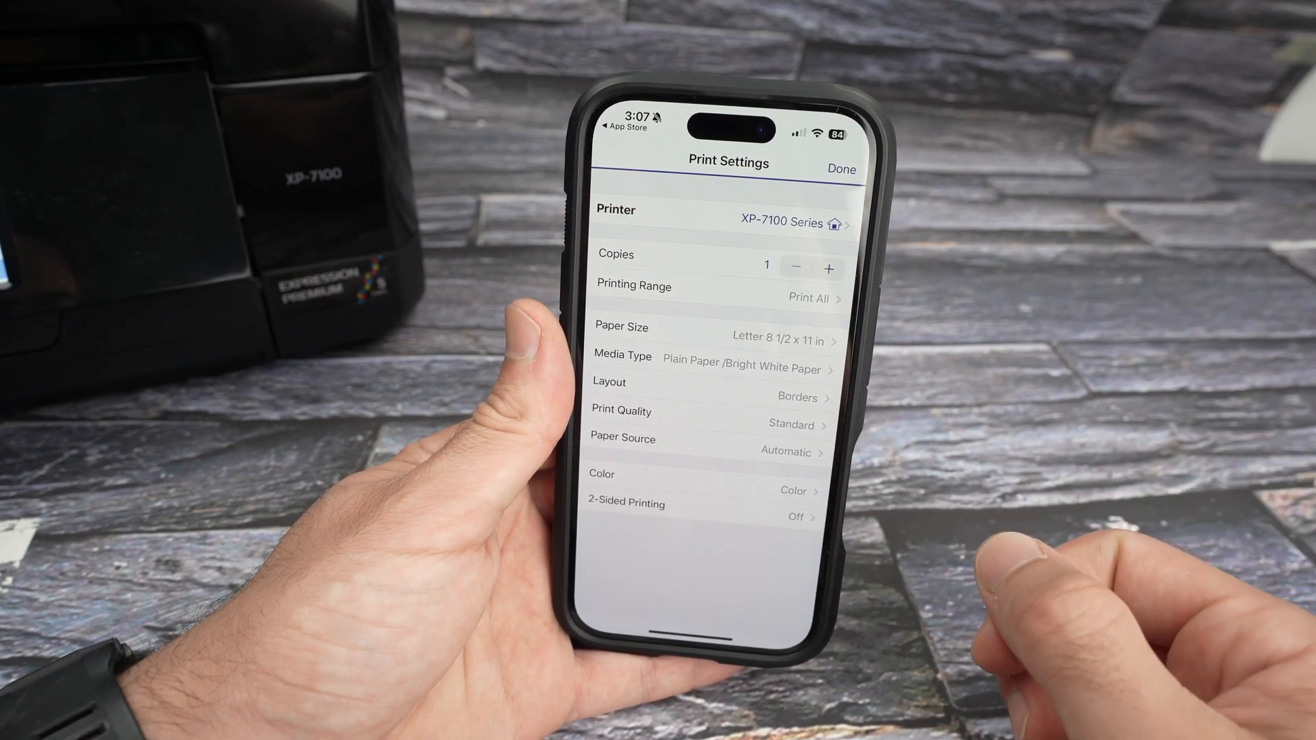
pyautogui.moveTo(881, 277)
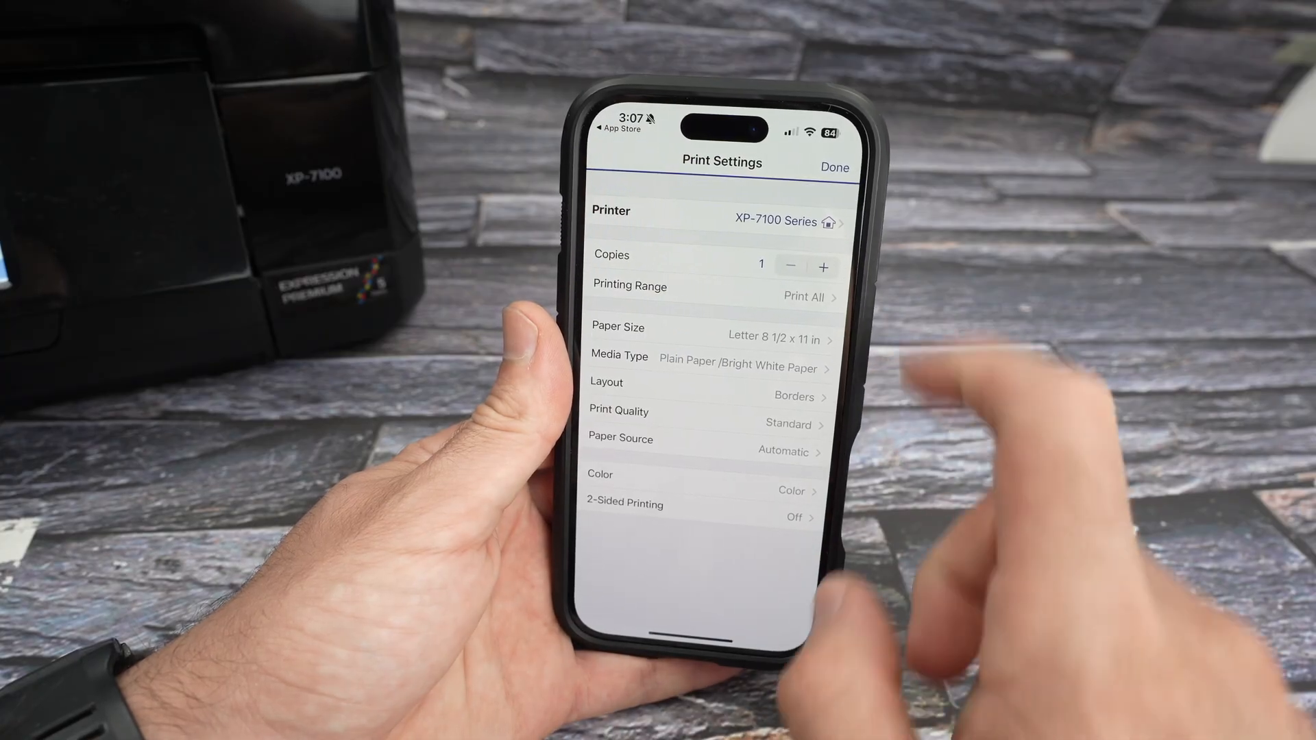
pyautogui.click(835, 167)
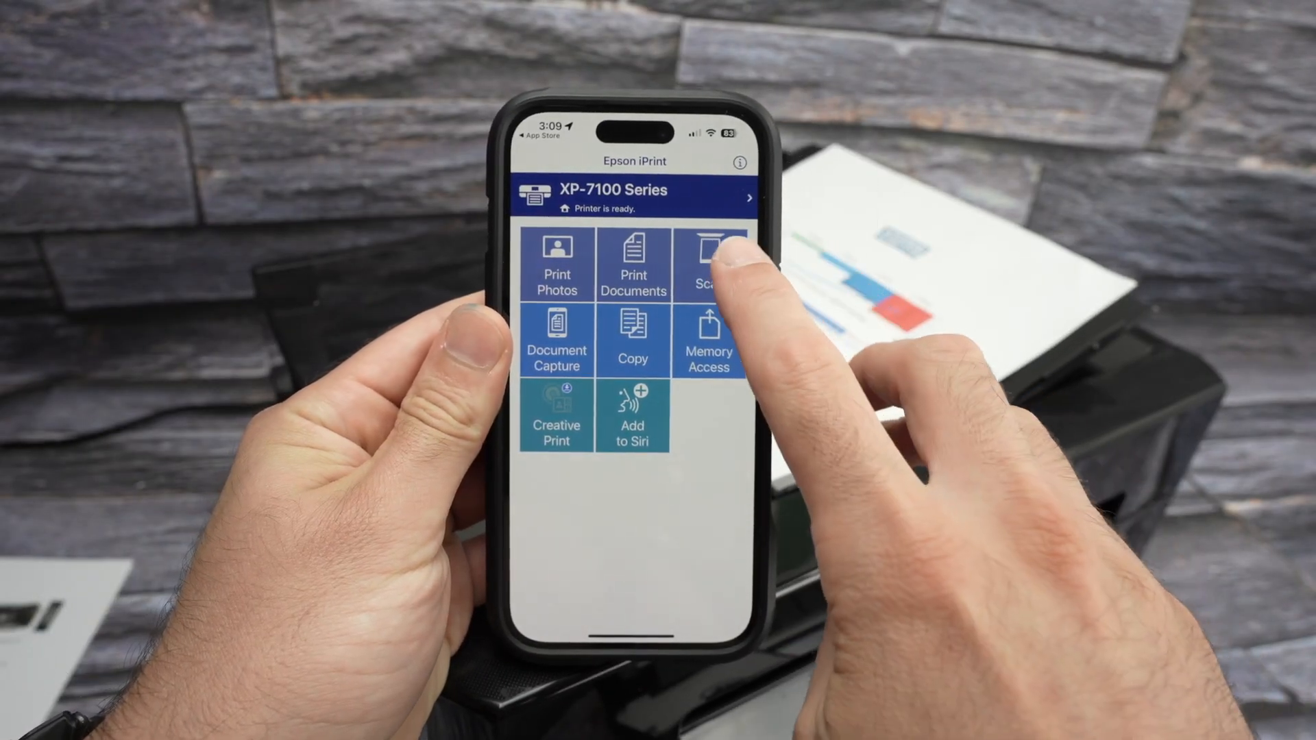
# Open Scan Settings with document feeder source at 150 dpi colour and bring up the 2-Sided Scanning choice
pyautogui.click(707, 257)
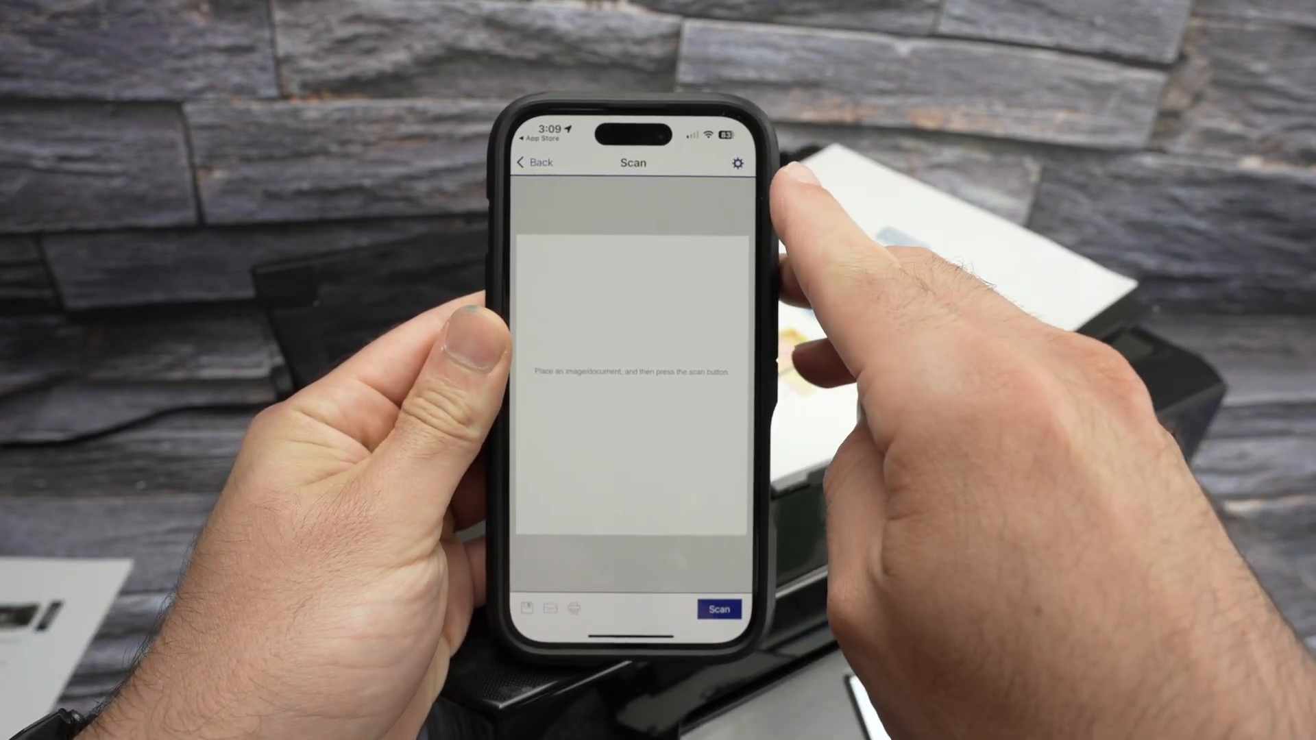
pyautogui.click(737, 163)
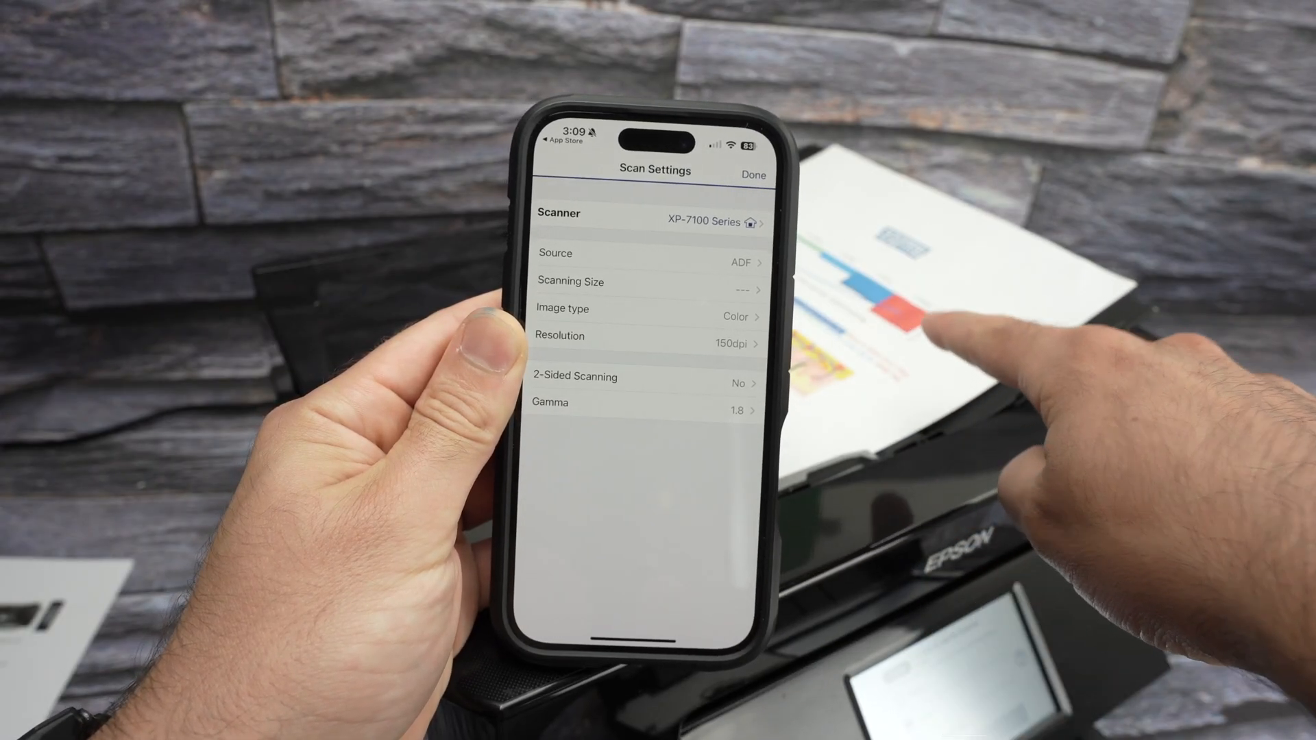
pyautogui.click(646, 254)
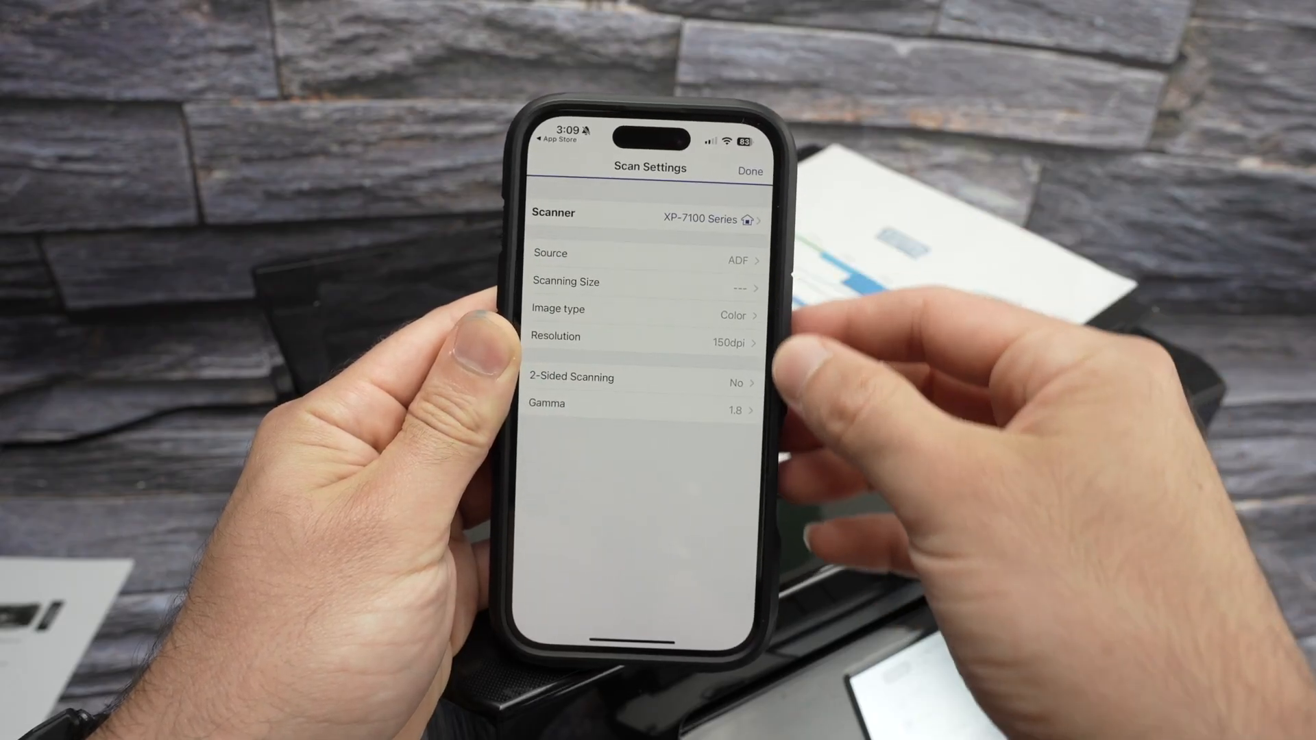
pyautogui.click(644, 337)
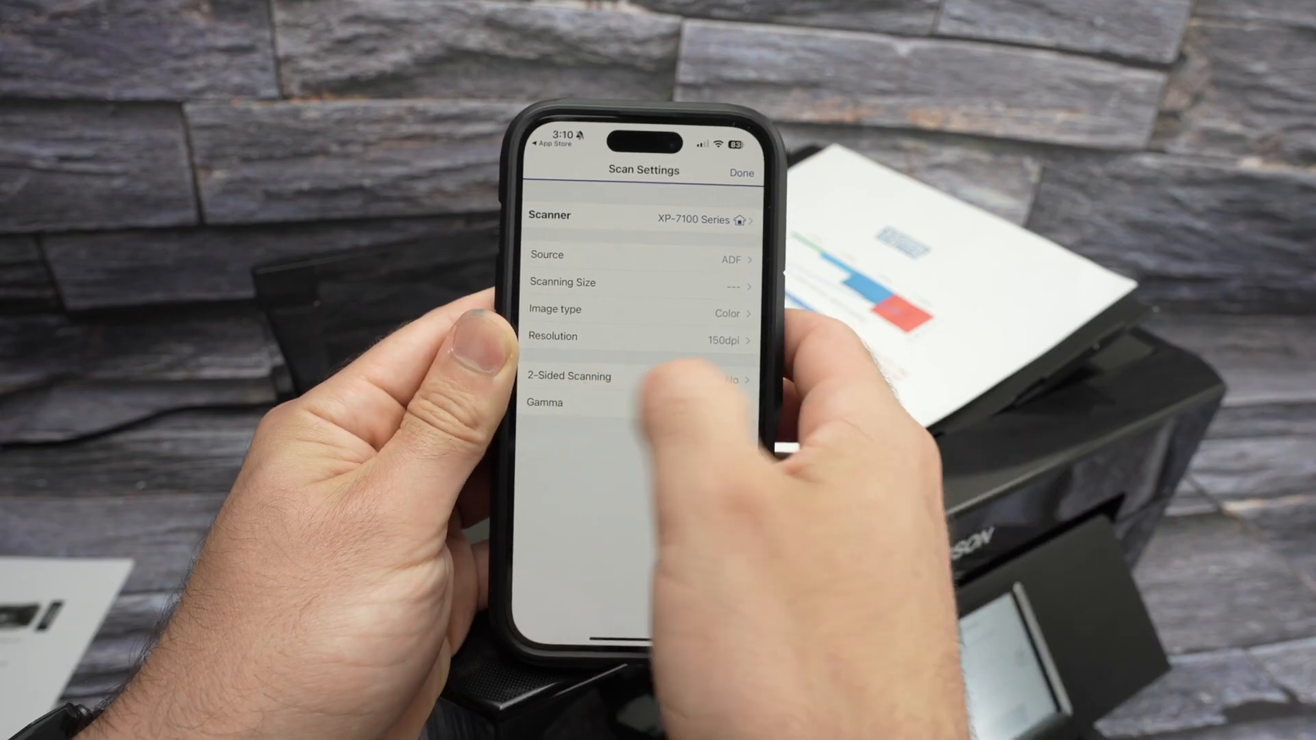
pyautogui.click(568, 376)
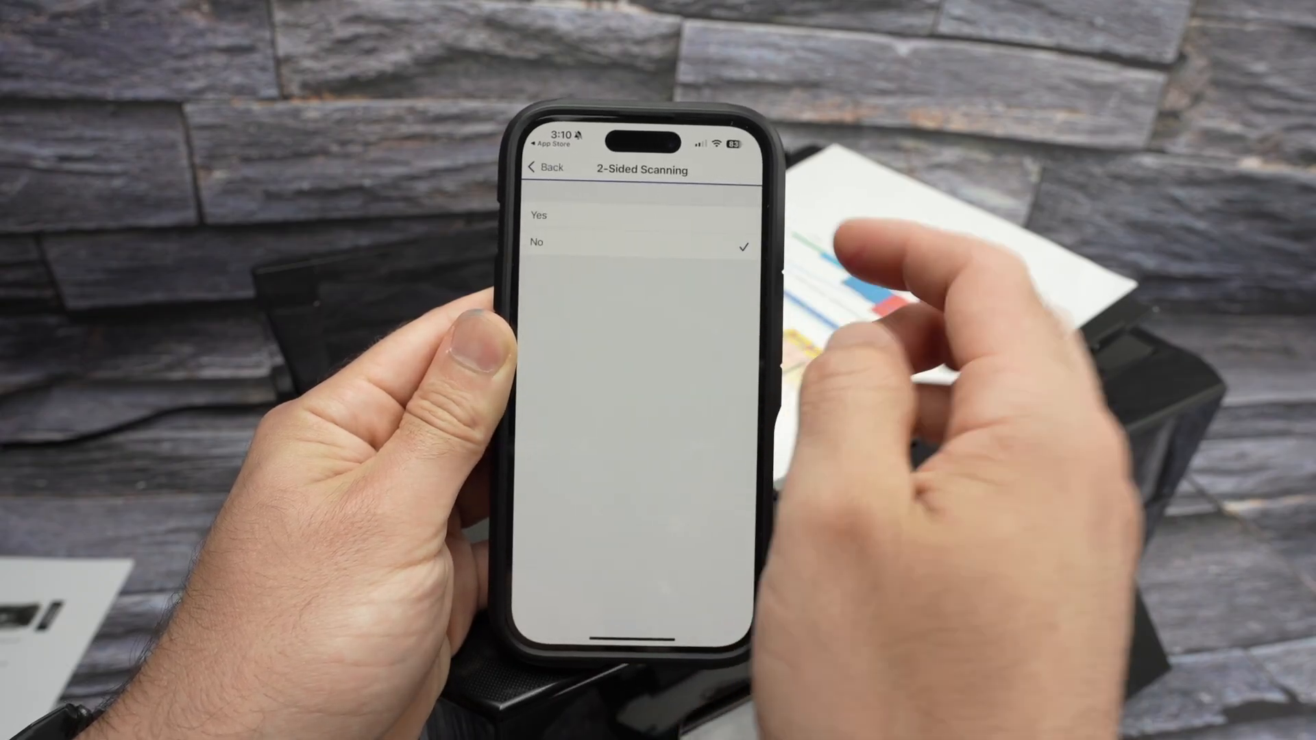